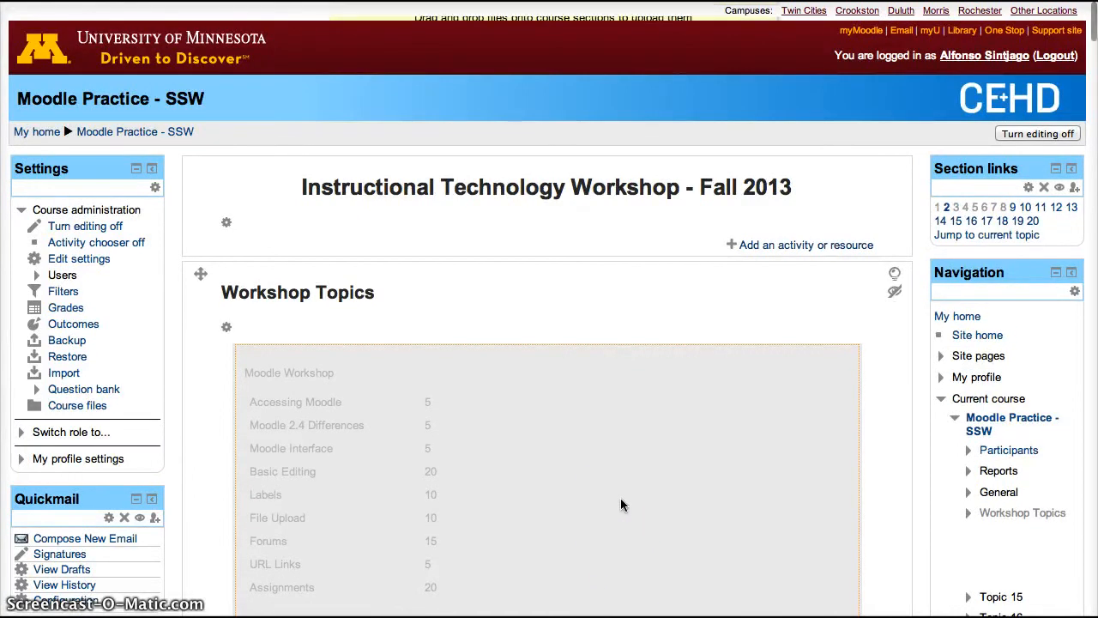
# Scroll down to Topic 20 and open its summary settings via the gear icon.
pyautogui.scroll(-3)
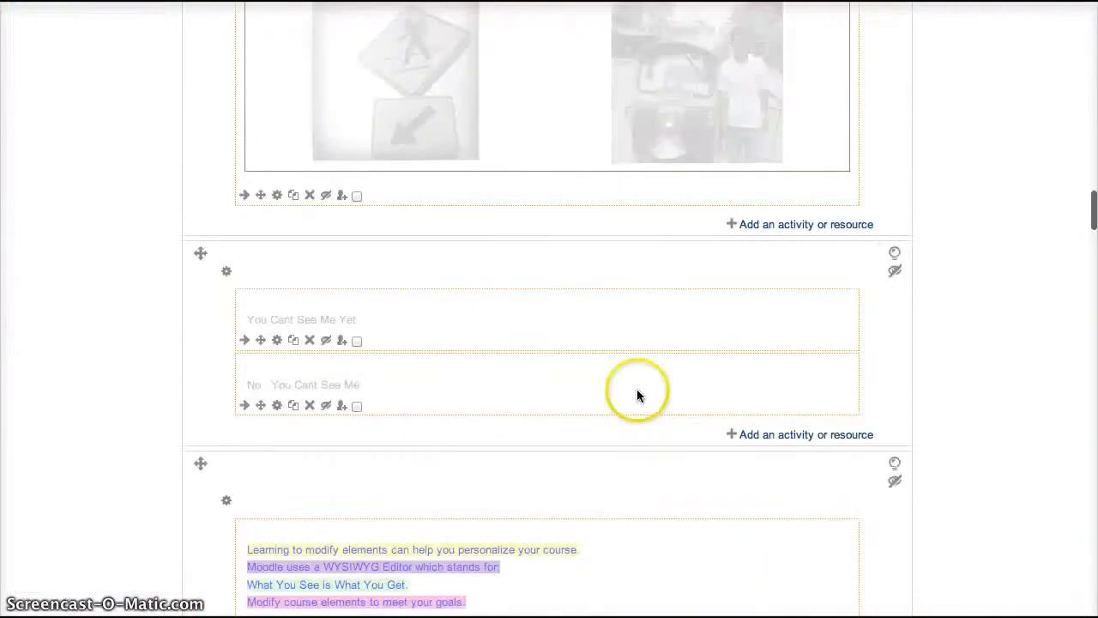
pyautogui.scroll(-3)
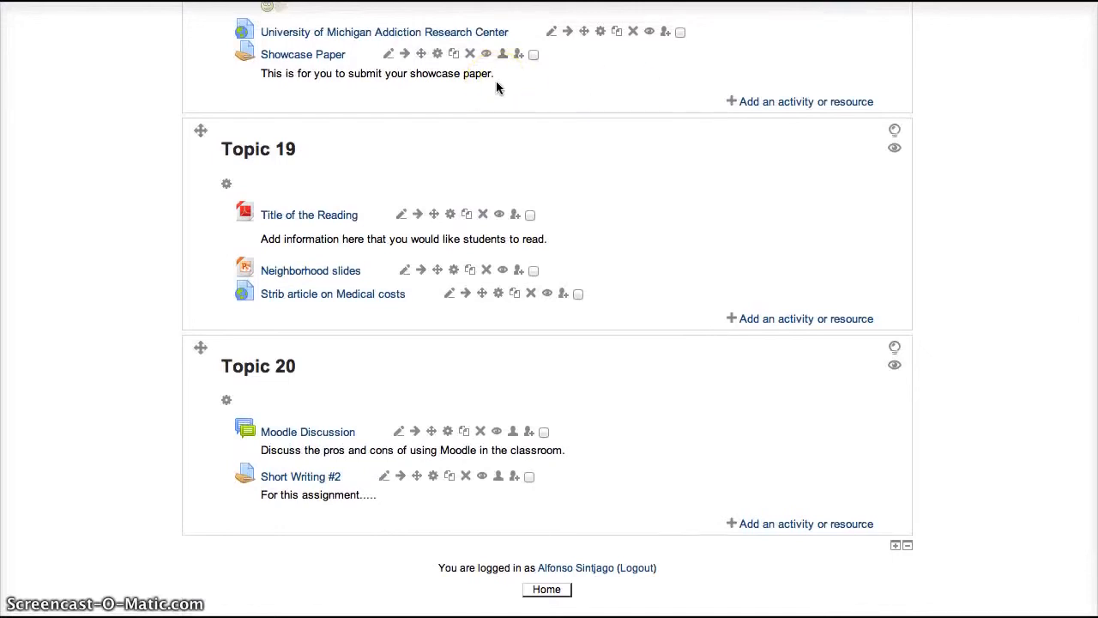
pyautogui.moveTo(217, 405)
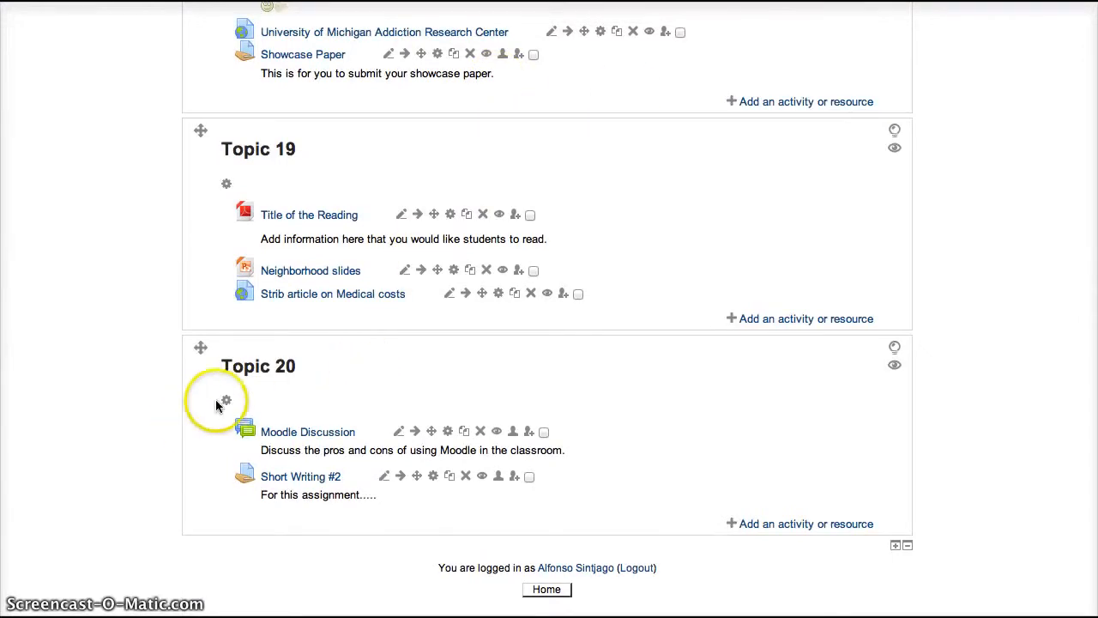
pyautogui.click(226, 404)
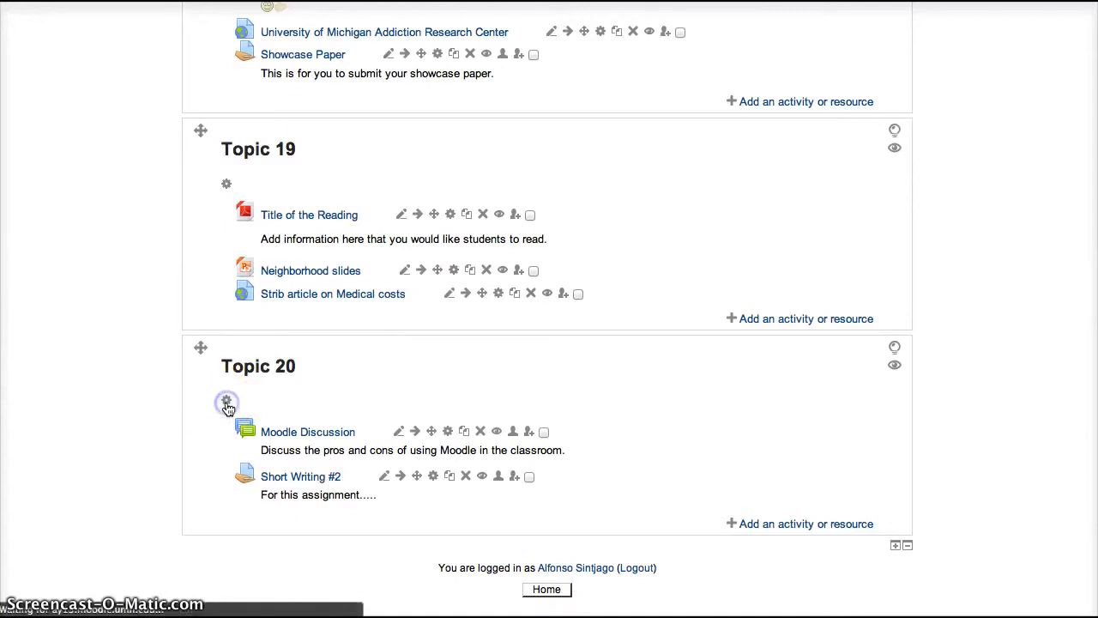
# Type 'Text Test' in the summary, making it bold and Test italic.
pyautogui.click(225, 402)
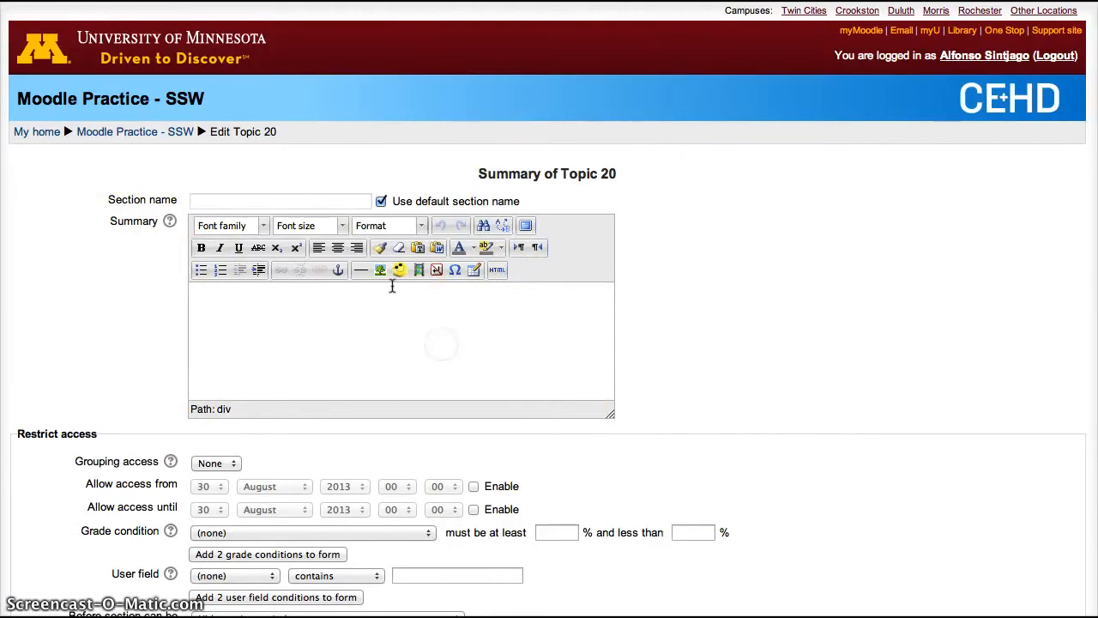
pyautogui.write('T')
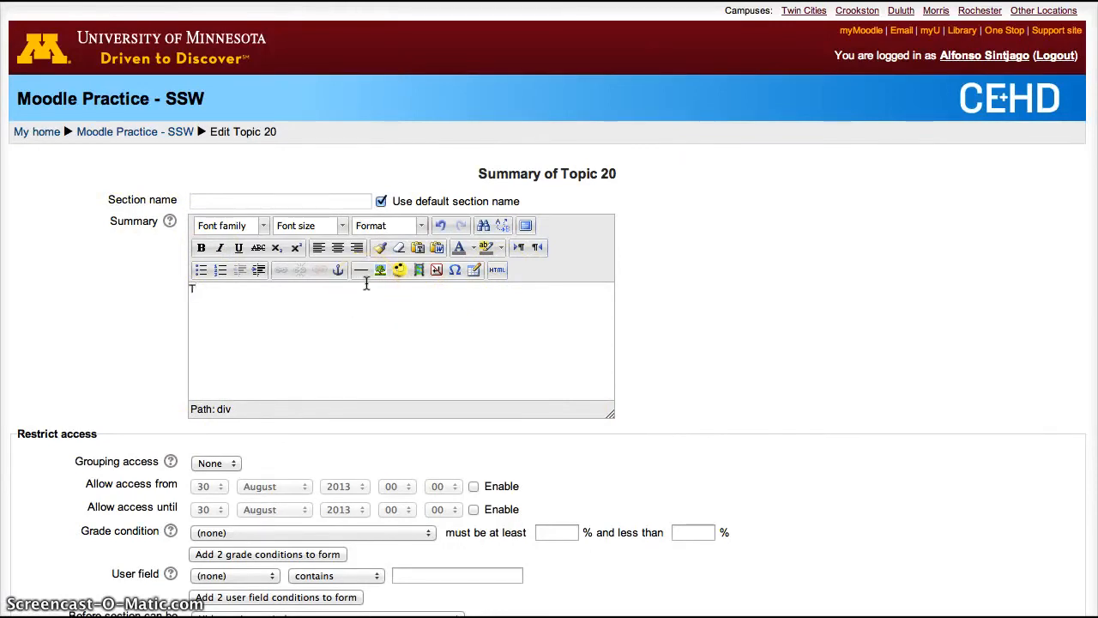
pyautogui.write('ext Test')
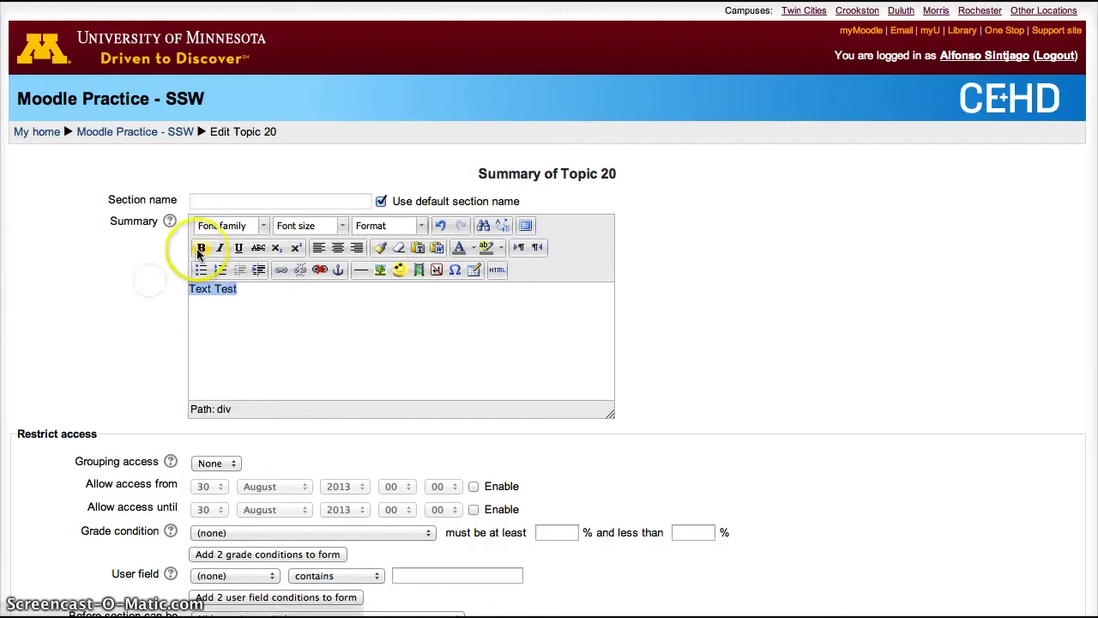
pyautogui.click(201, 248)
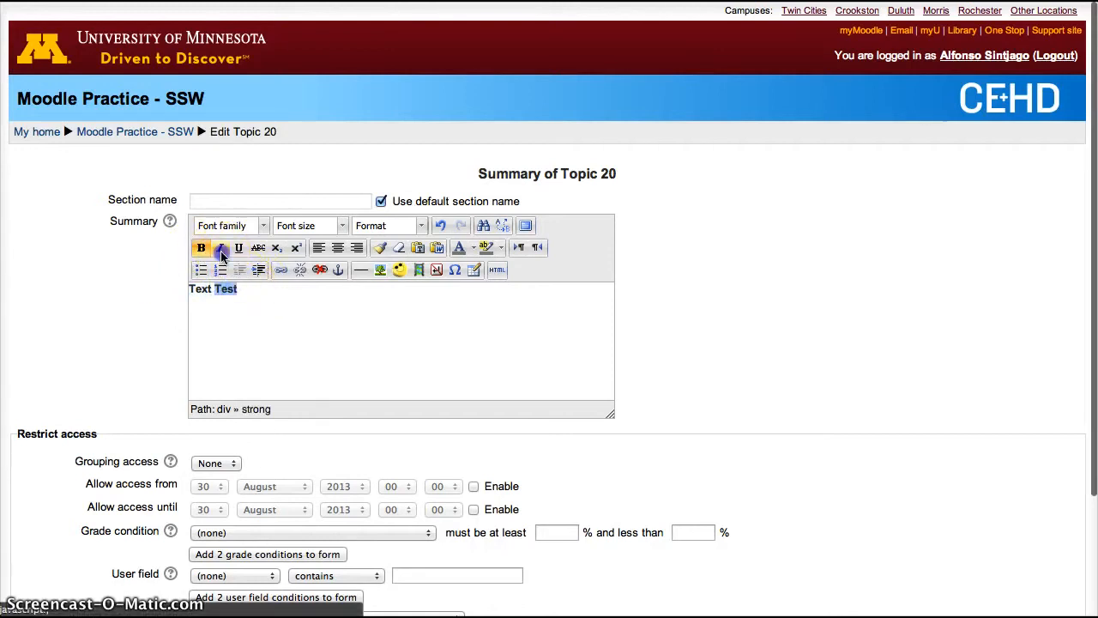
pyautogui.click(220, 248)
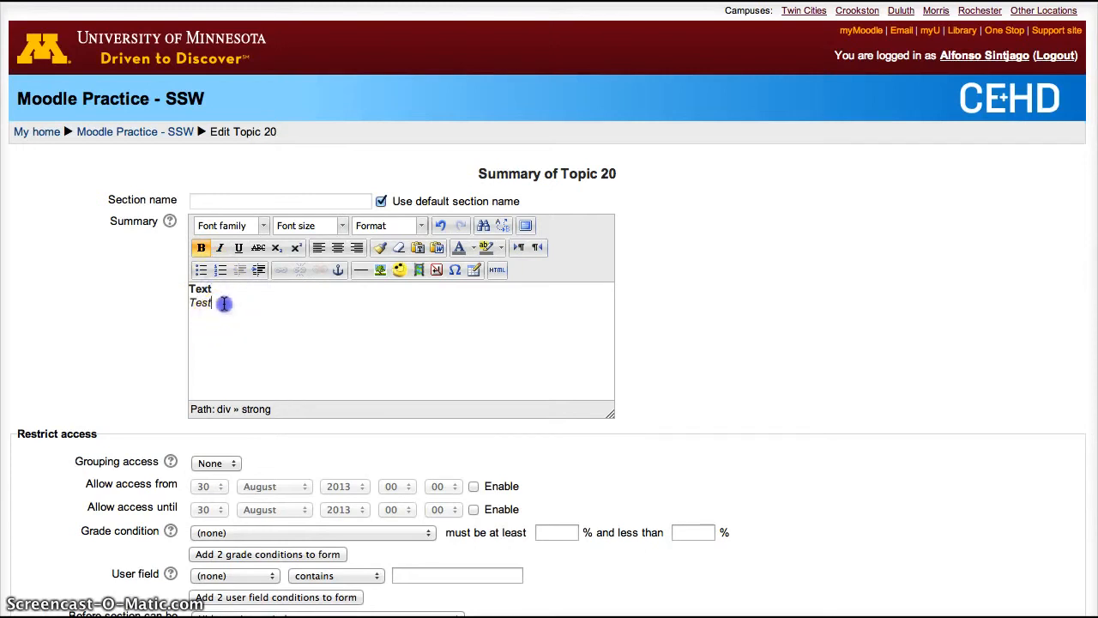
# Make a bulleted list Text, Test, Next, underlined and in a different font.
pyautogui.click(201, 270)
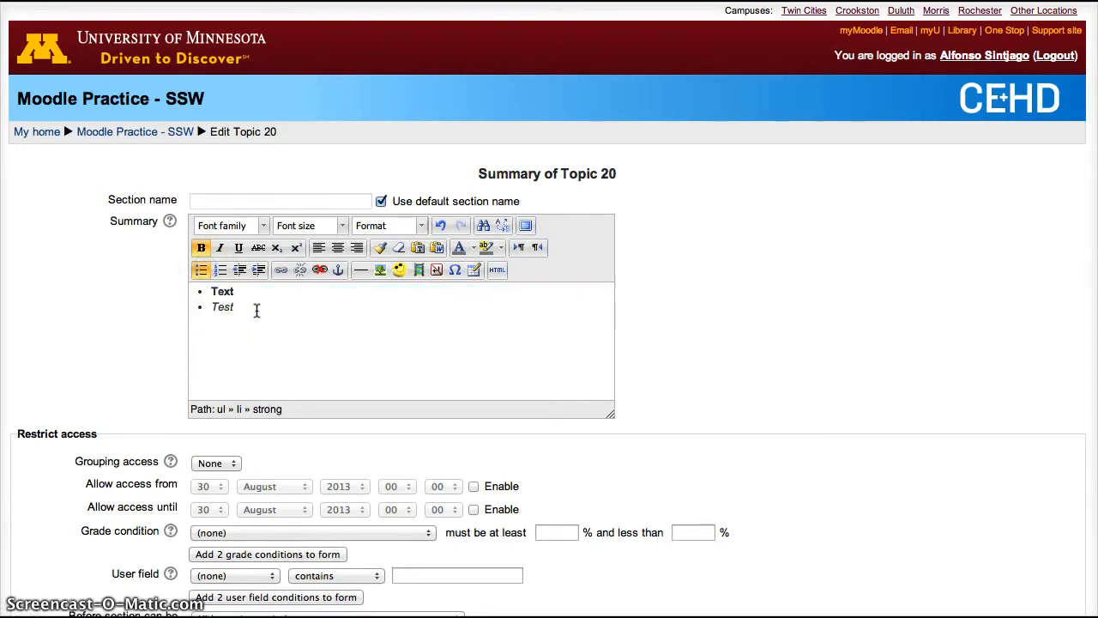
pyautogui.write('Test')
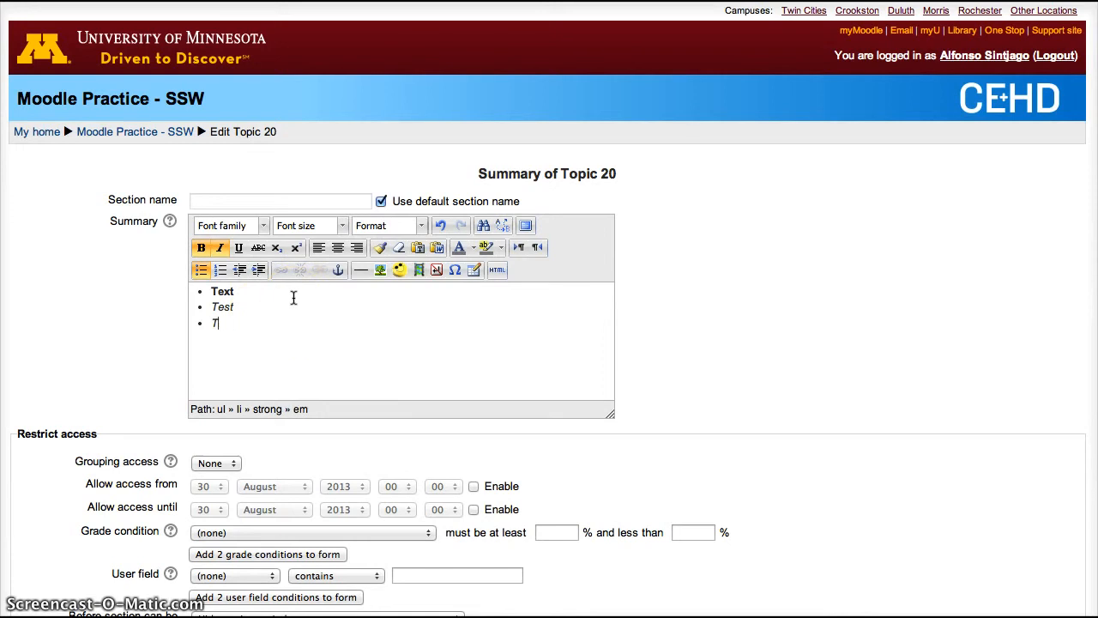
pyautogui.write('ext')
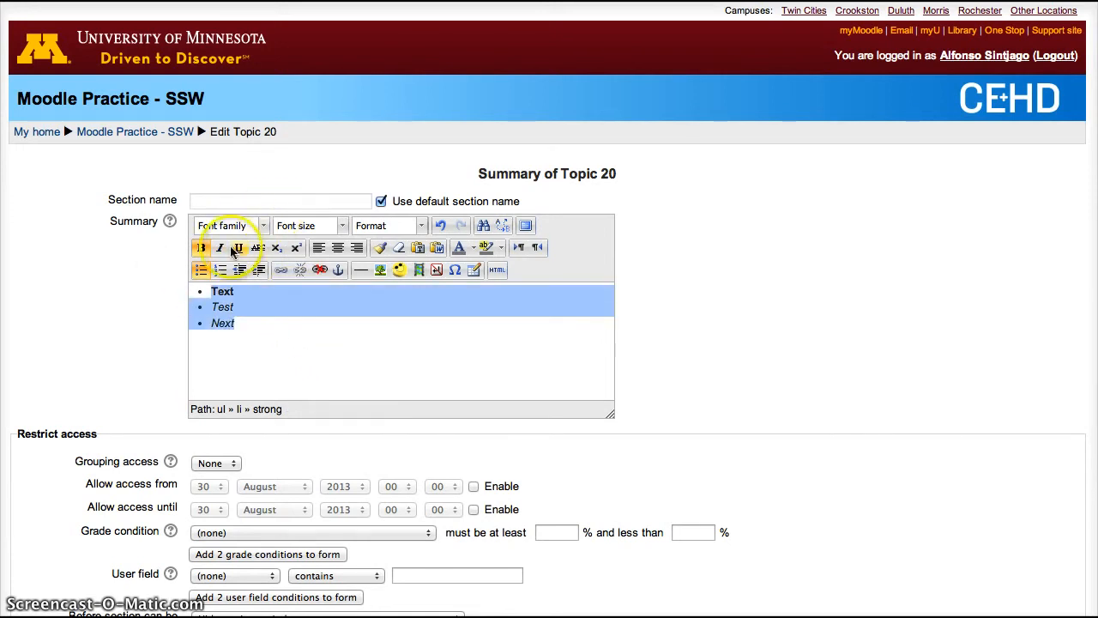
pyautogui.click(238, 247)
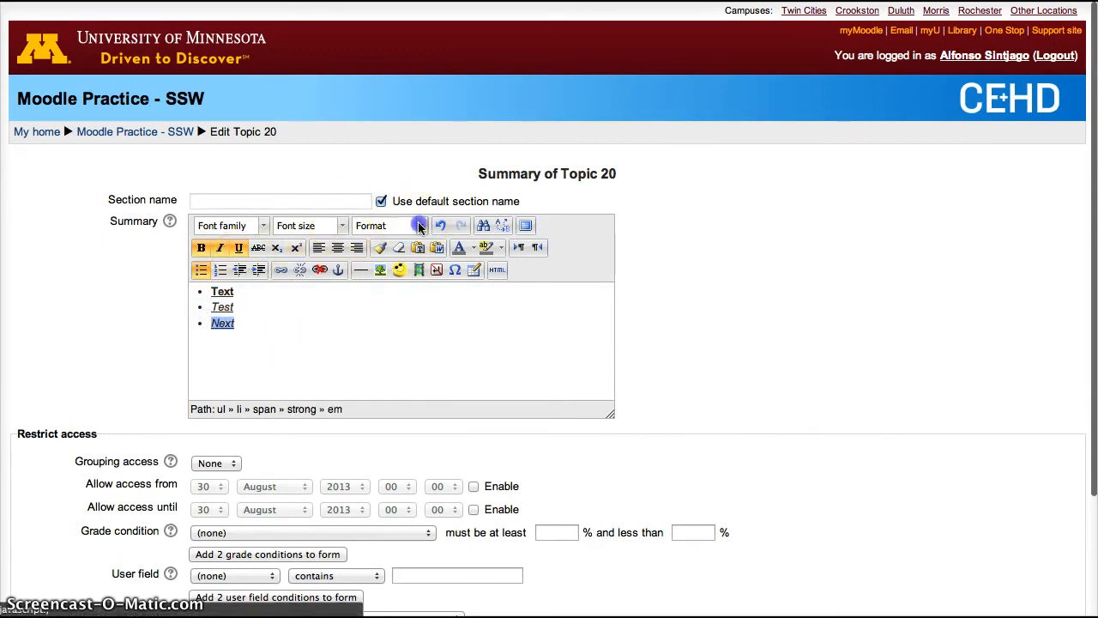
pyautogui.click(418, 226)
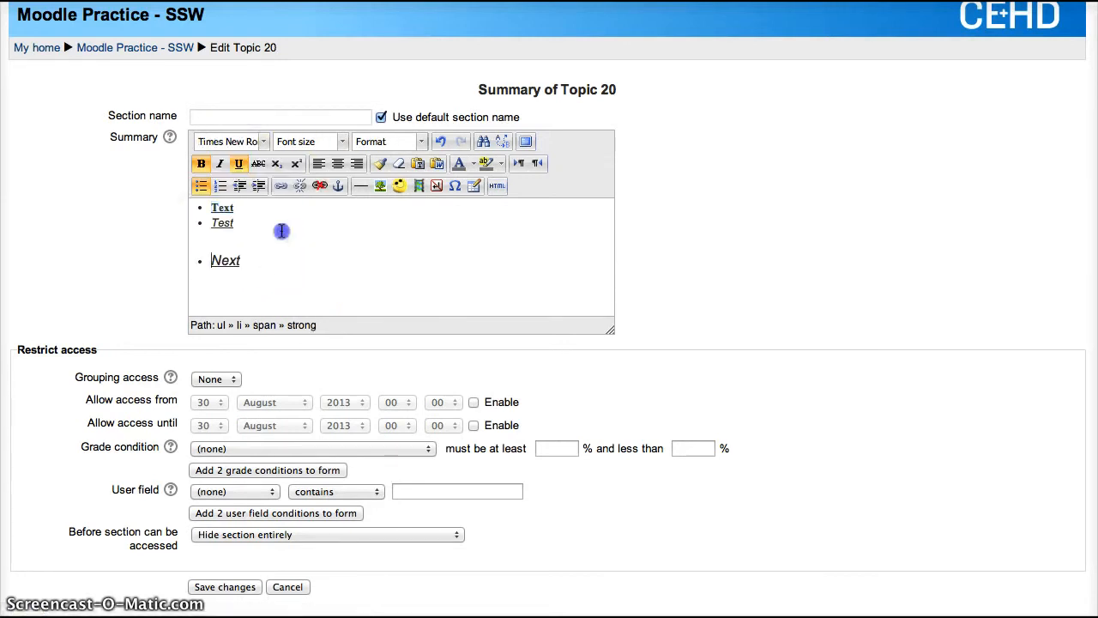
# Make Test and Next larger headings and colour Next red.
pyautogui.click(342, 140)
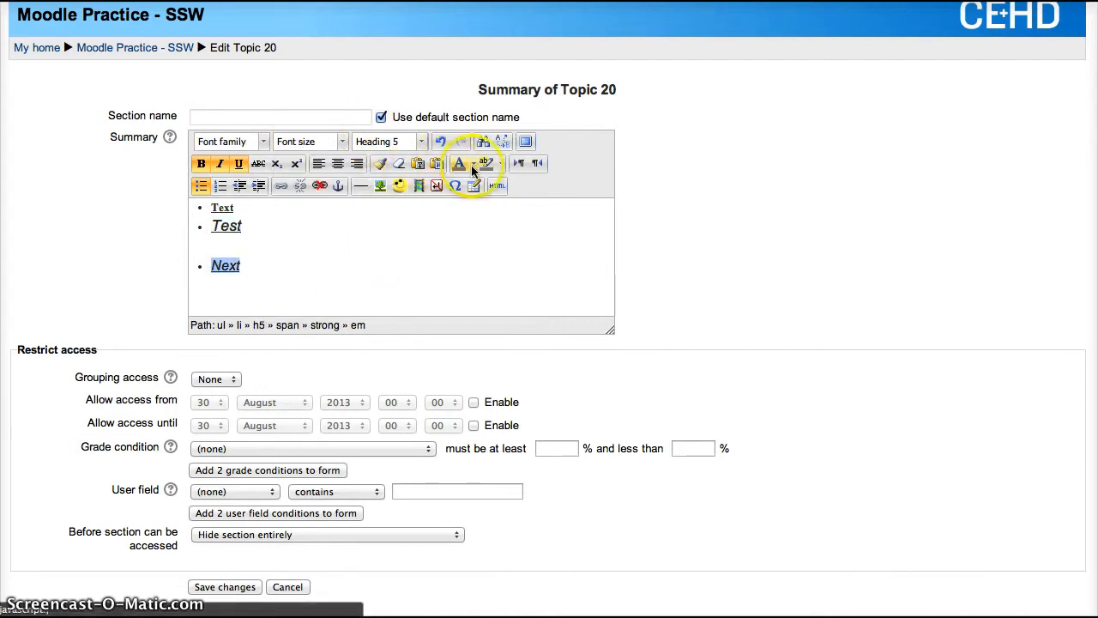
pyautogui.click(468, 163)
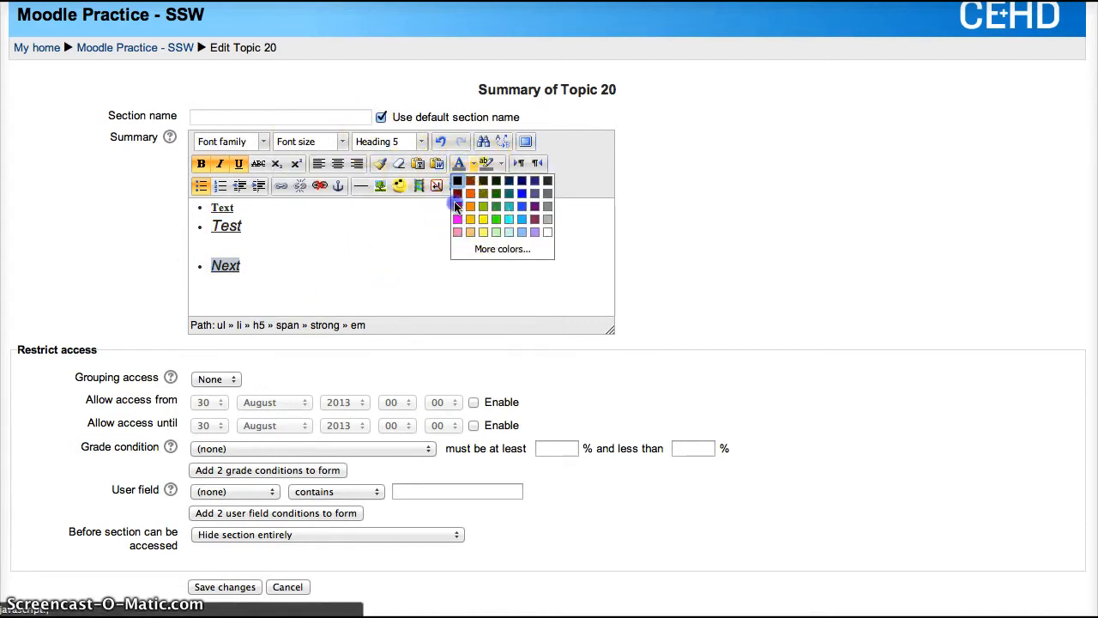
pyautogui.click(460, 207)
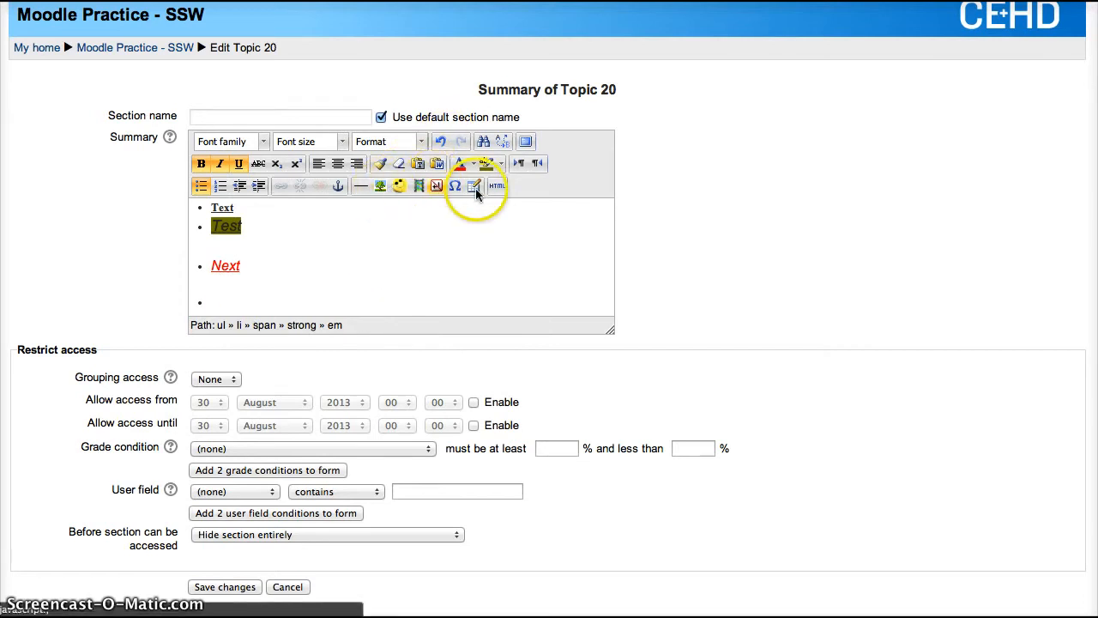
pyautogui.click(475, 186)
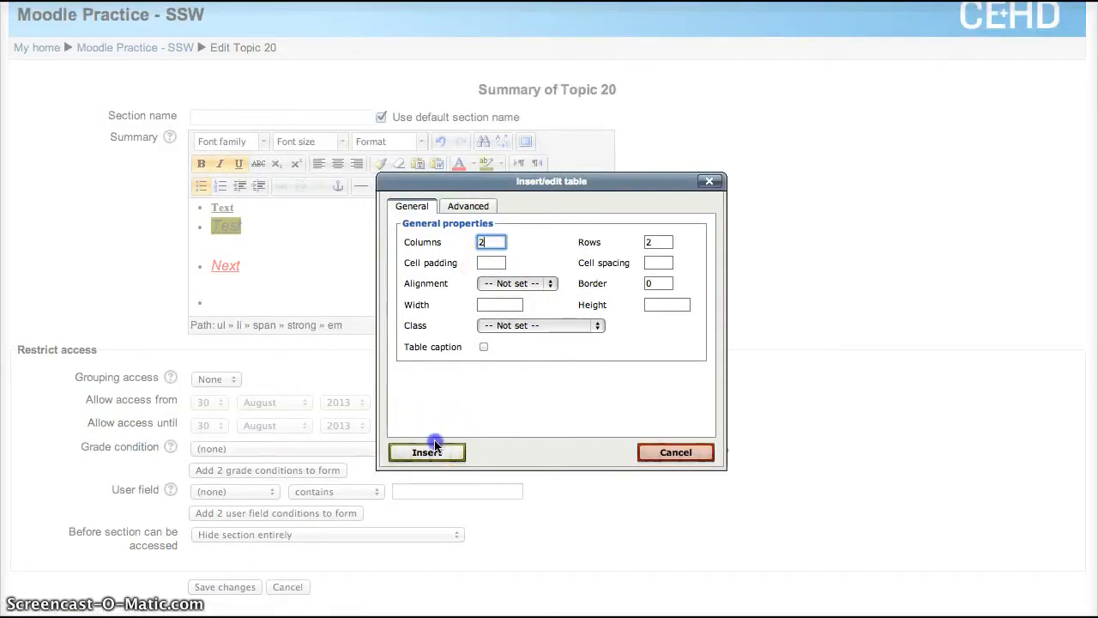
# Insert a table with 2 columns and 2 rows into the summary.
pyautogui.click(426, 451)
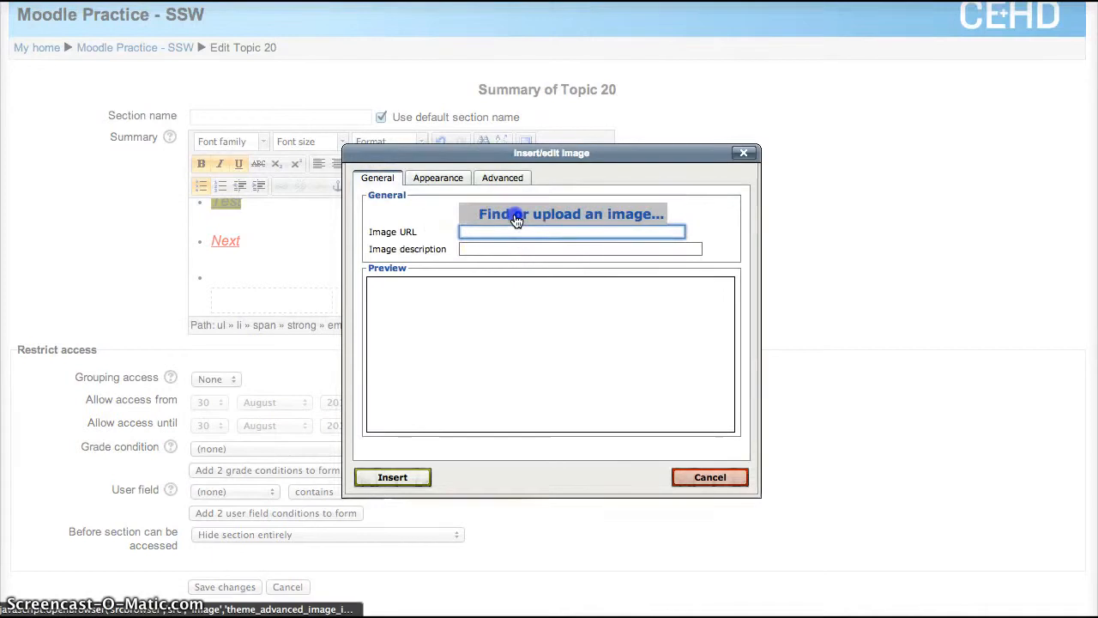
# Upload the GAPSA logo image file and insert it into the summary.
pyautogui.click(568, 214)
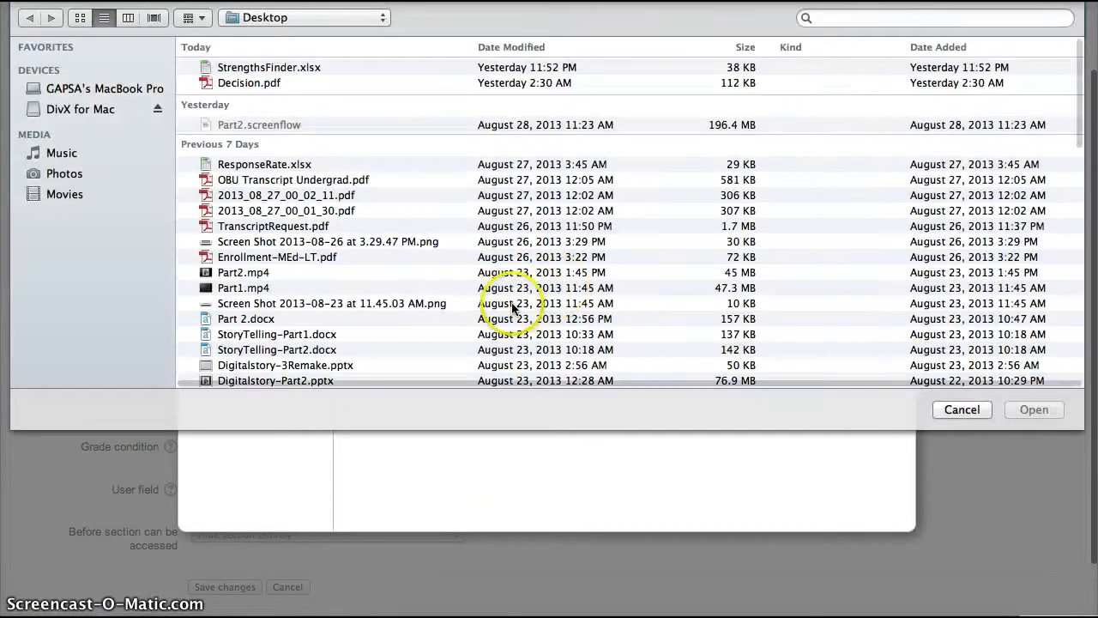
pyautogui.scroll(-3)
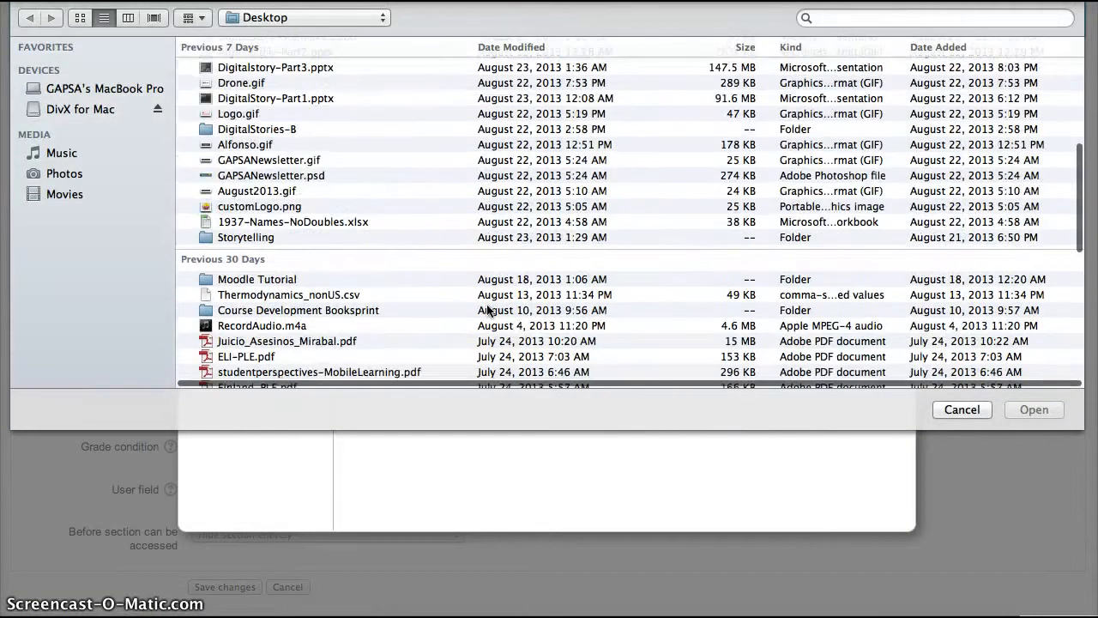
pyautogui.click(962, 409)
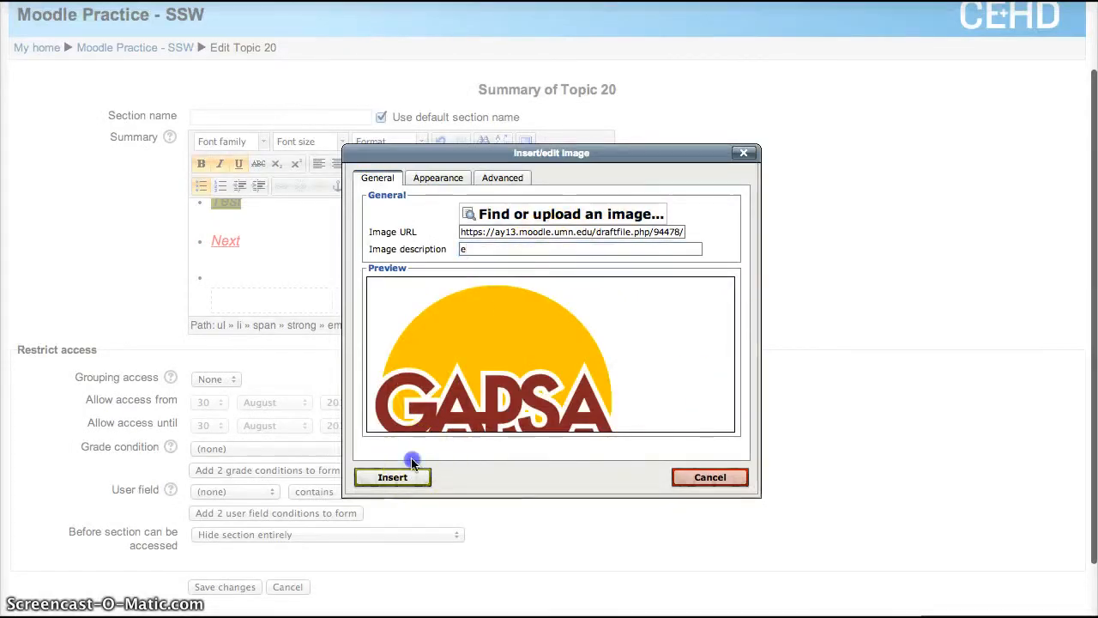
pyautogui.click(392, 477)
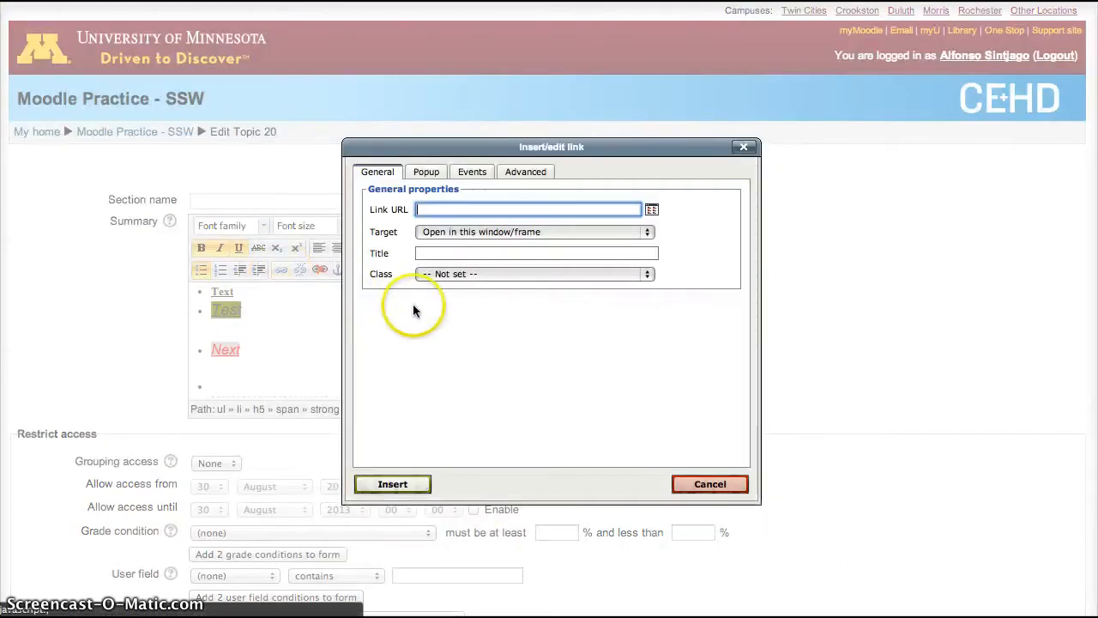
pyautogui.write('www.yahoo.o')
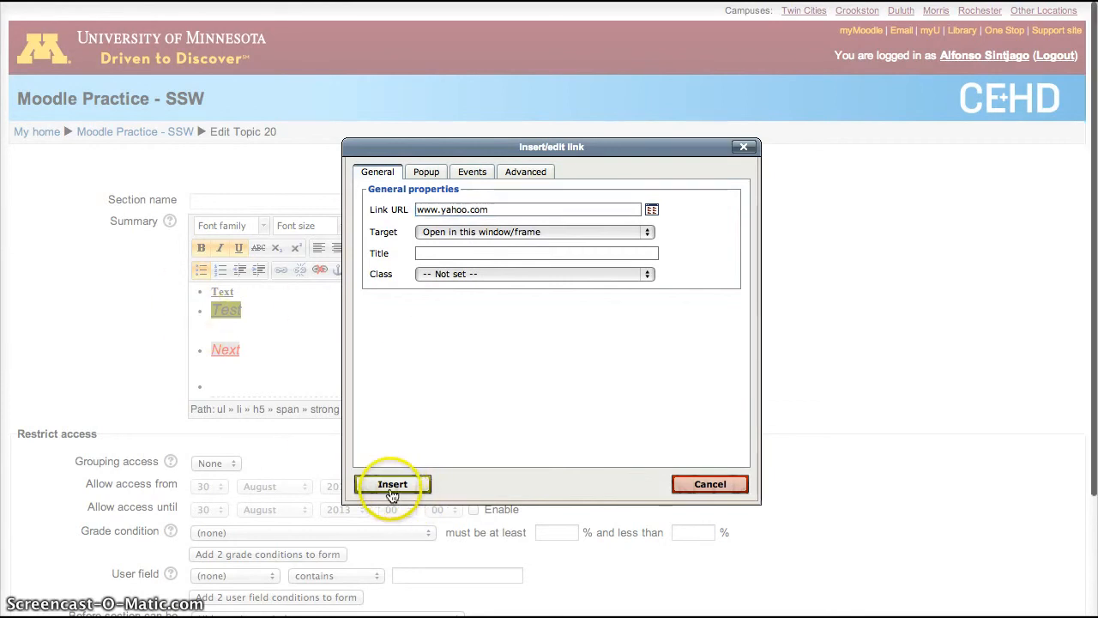
pyautogui.click(392, 483)
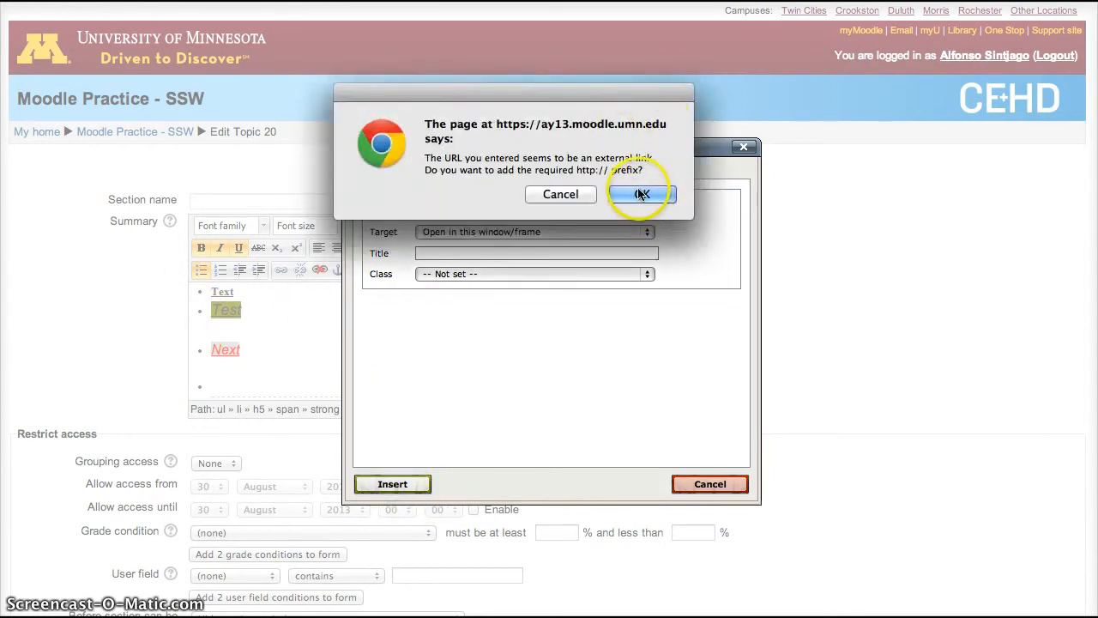
pyautogui.click(643, 194)
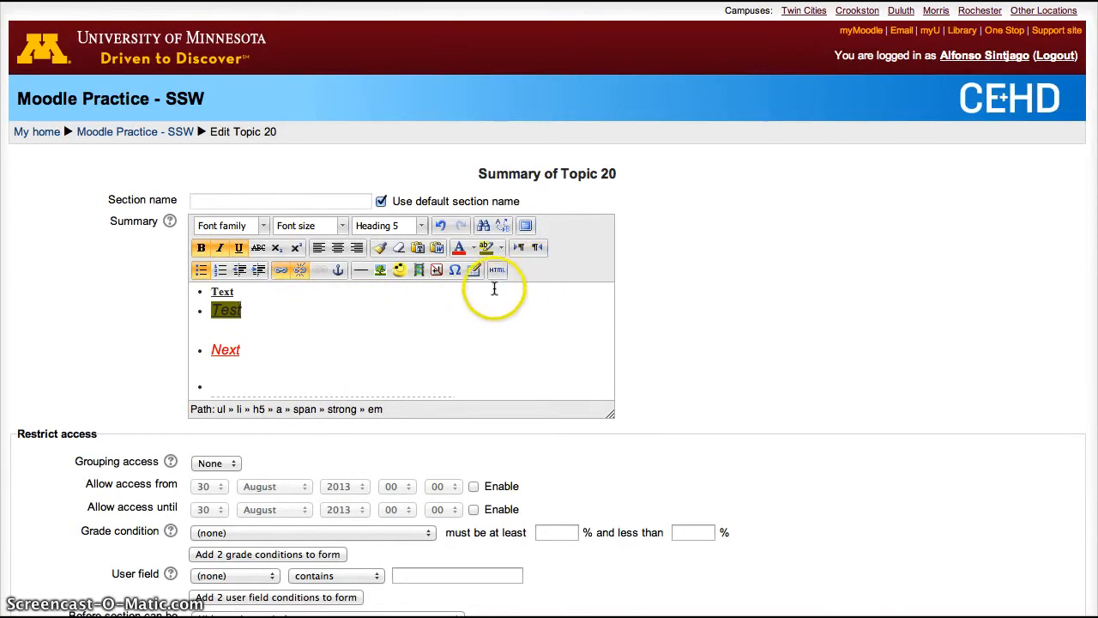
pyautogui.moveTo(453, 362)
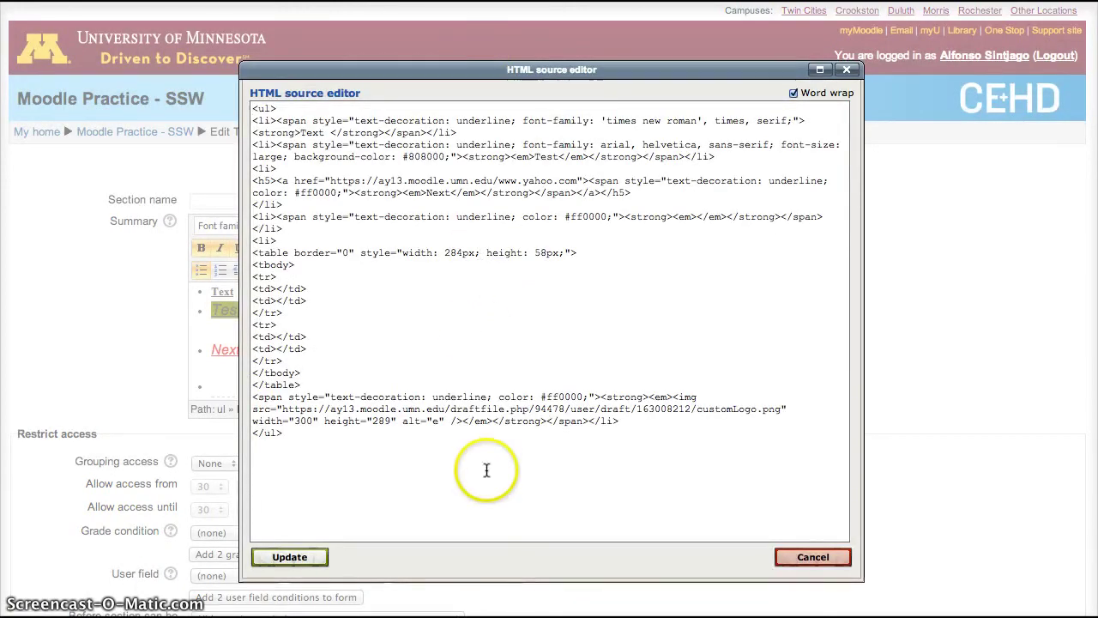
pyautogui.moveTo(800, 534)
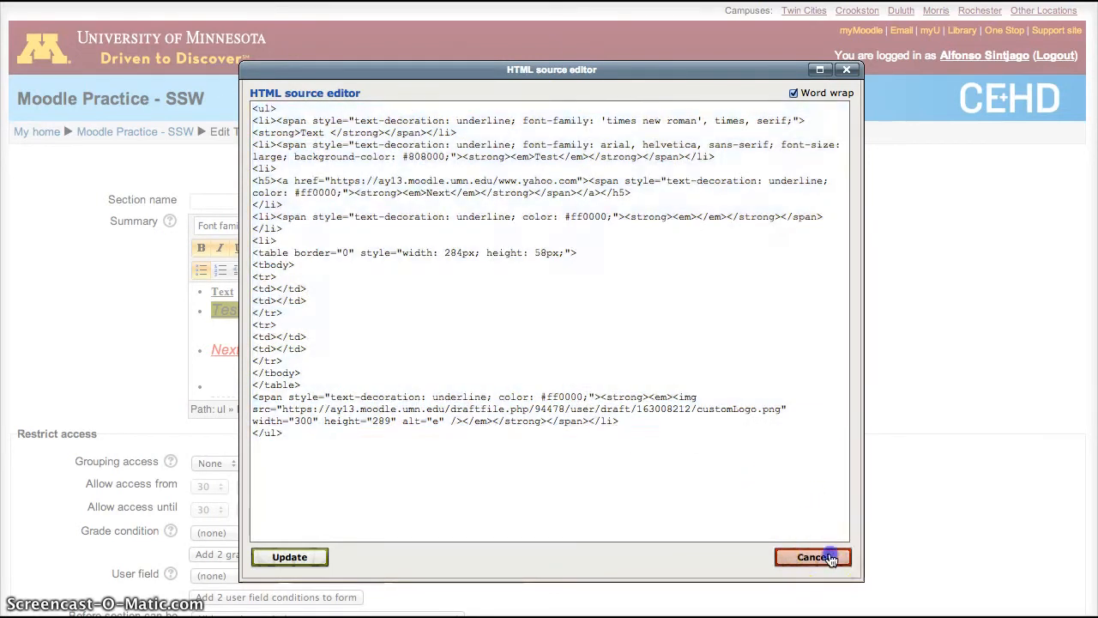
pyautogui.click(812, 557)
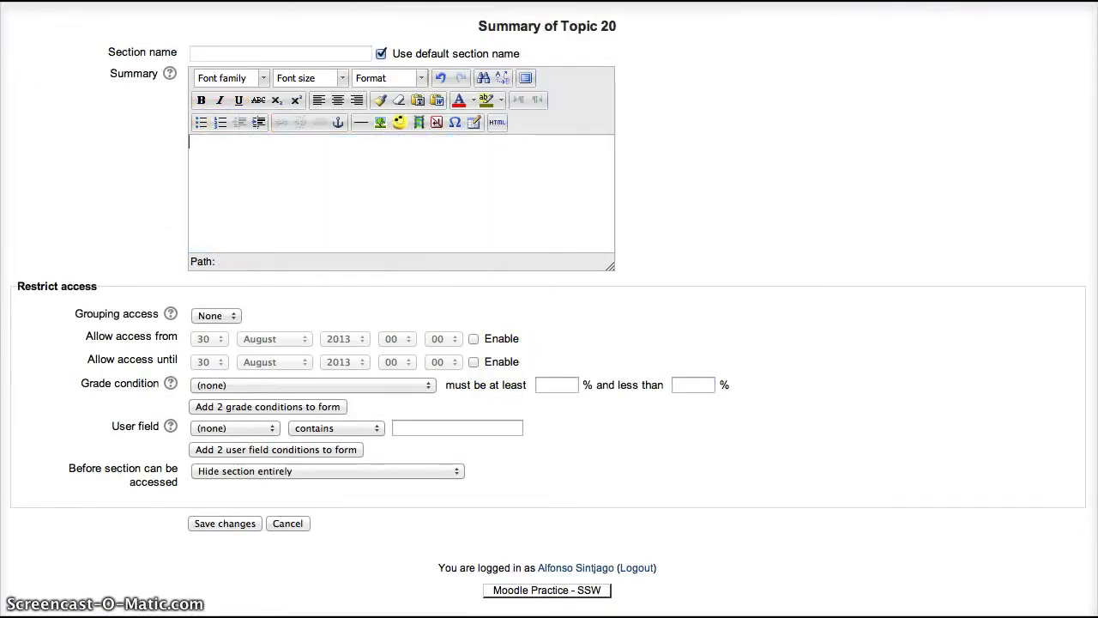
pyautogui.click(491, 465)
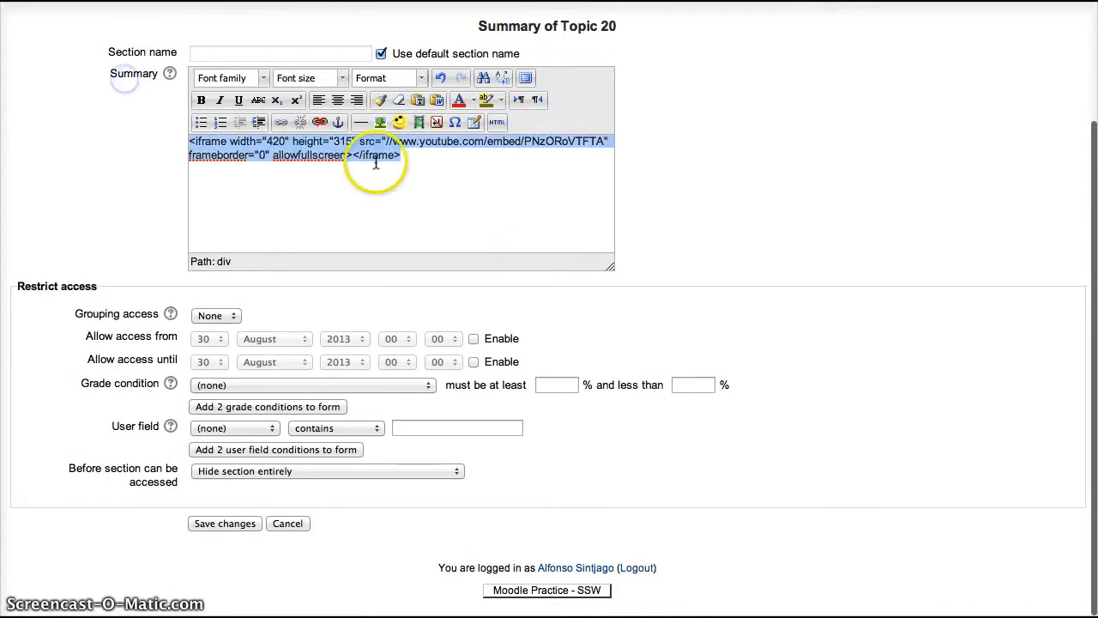
pyautogui.click(497, 122)
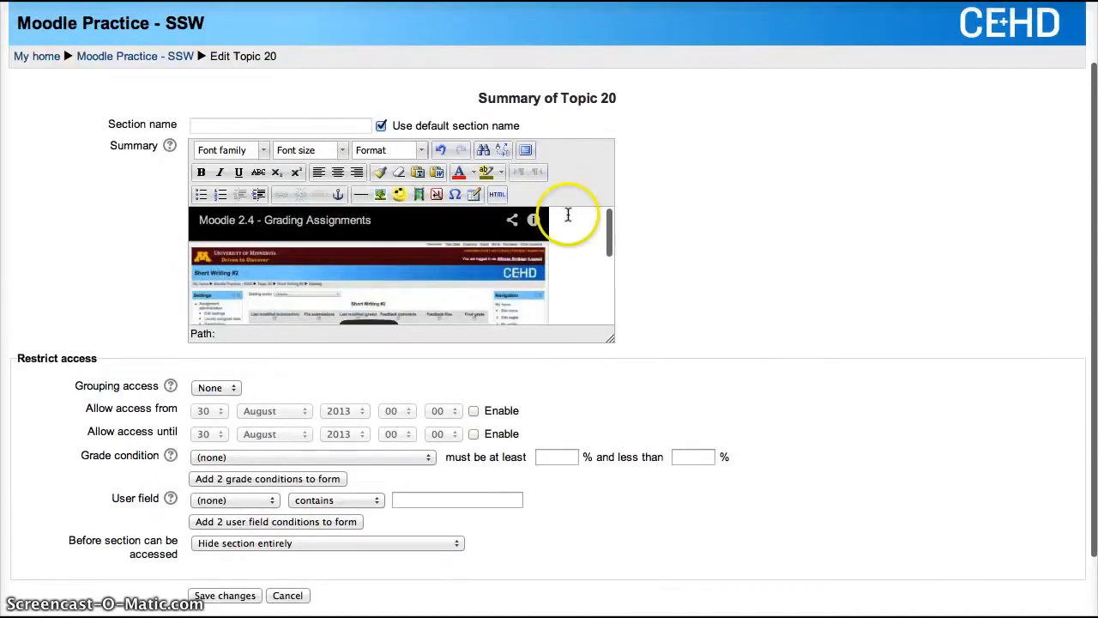
pyautogui.click(567, 215)
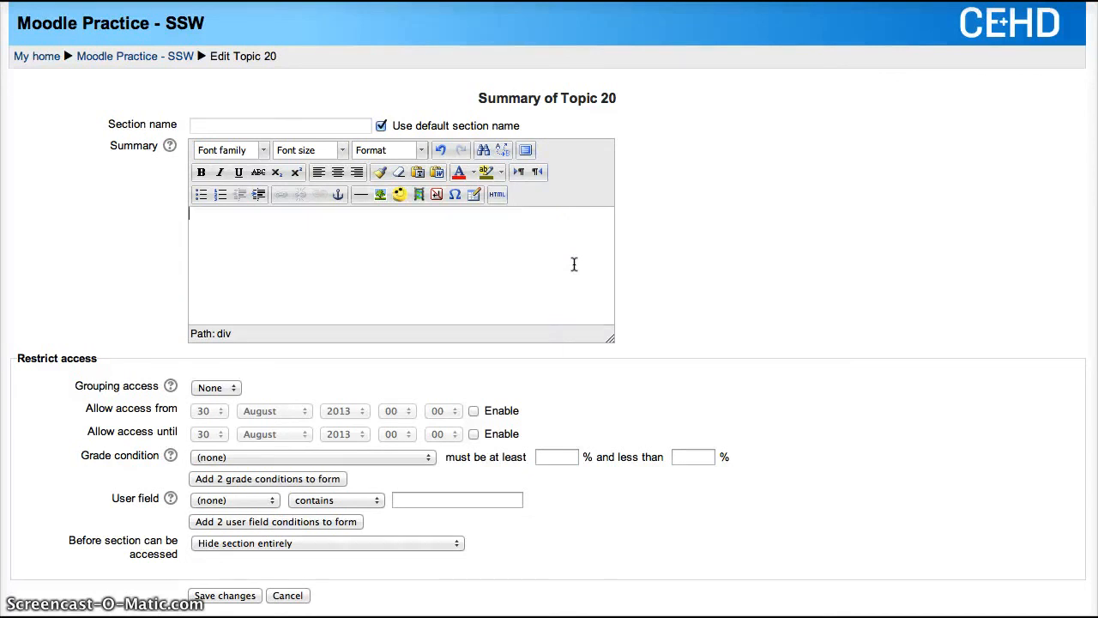
pyautogui.moveTo(420, 521)
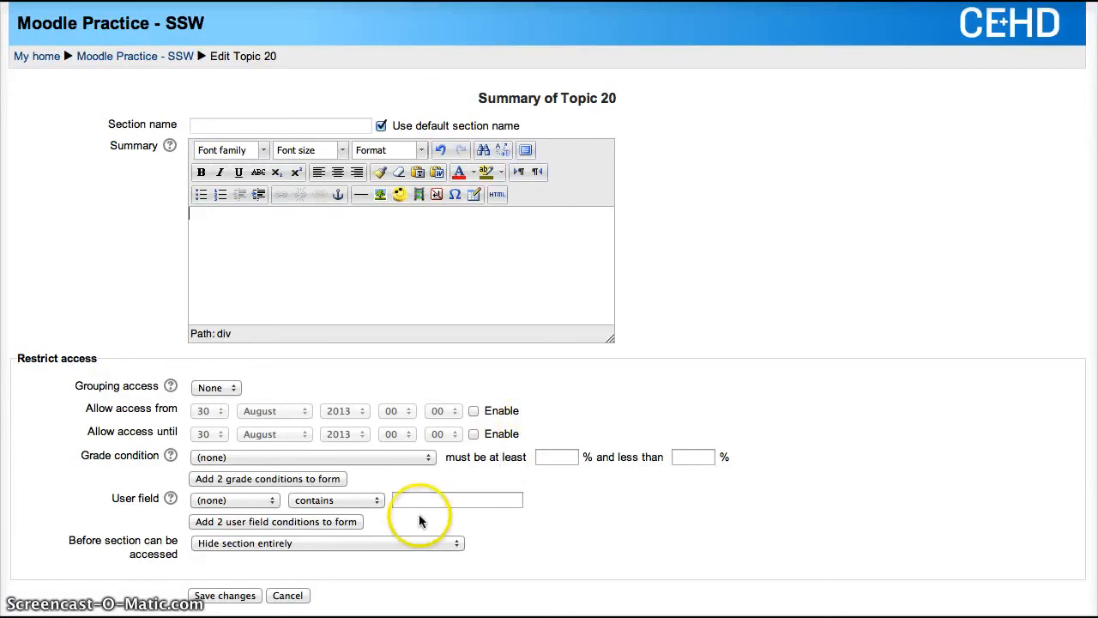